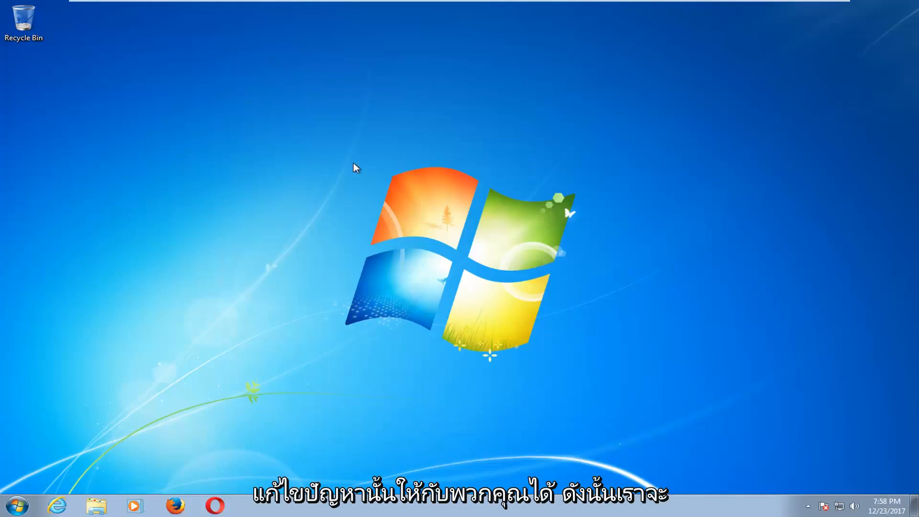
# Search the Start menu for cmd and run it as administrator.
pyautogui.click(15, 506)
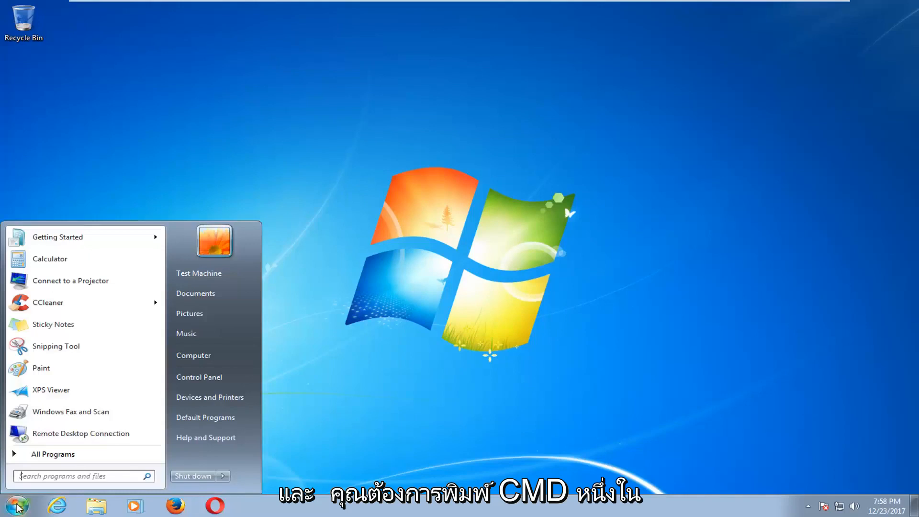
pyautogui.write('cmd')
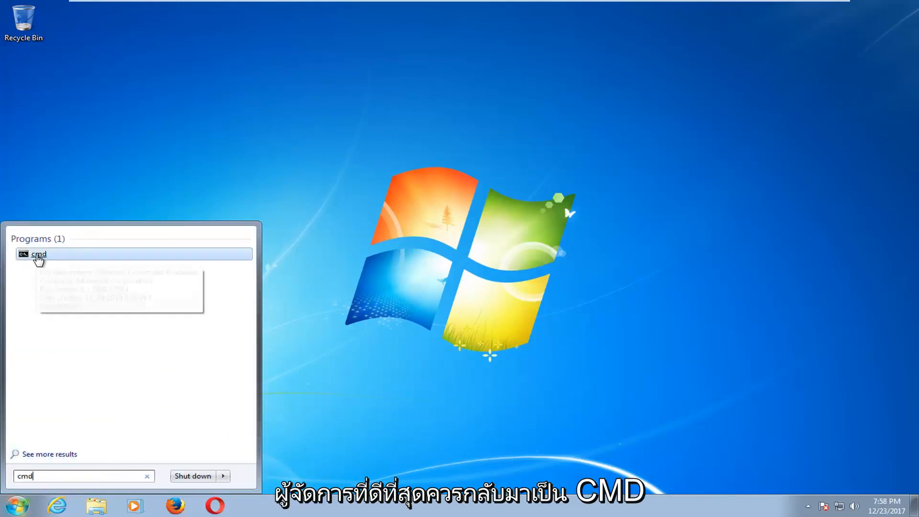
pyautogui.rightClick(38, 254)
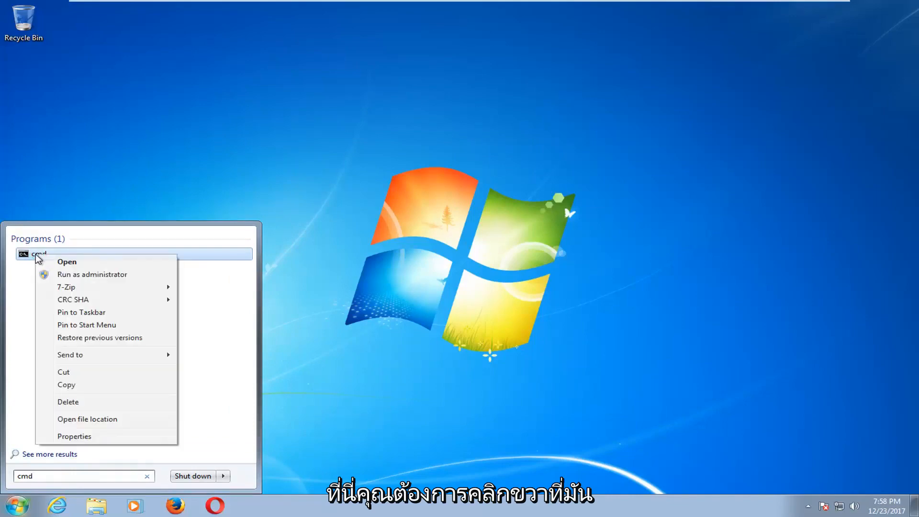
pyautogui.click(92, 274)
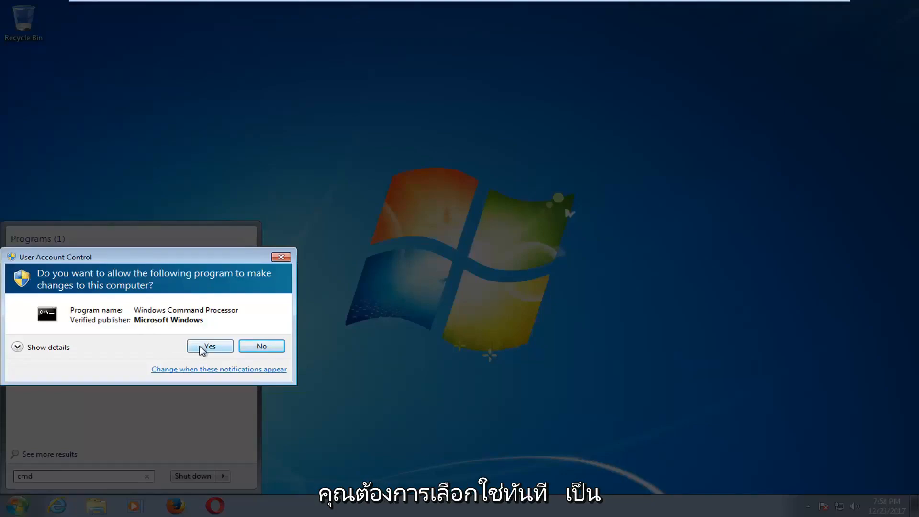
# Approve the UAC elevation prompt and enter 'chkdsk C: /f' in the administrator Command Prompt.
pyautogui.click(210, 346)
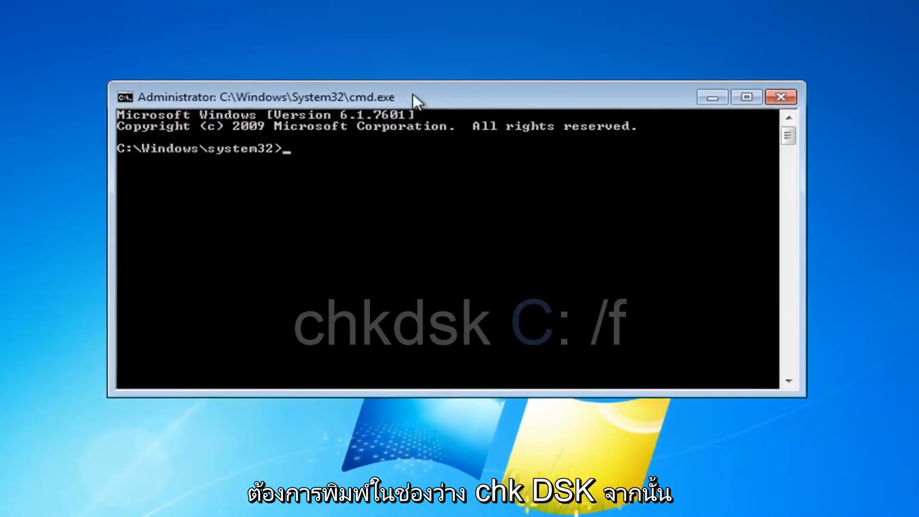
pyautogui.write('chk')
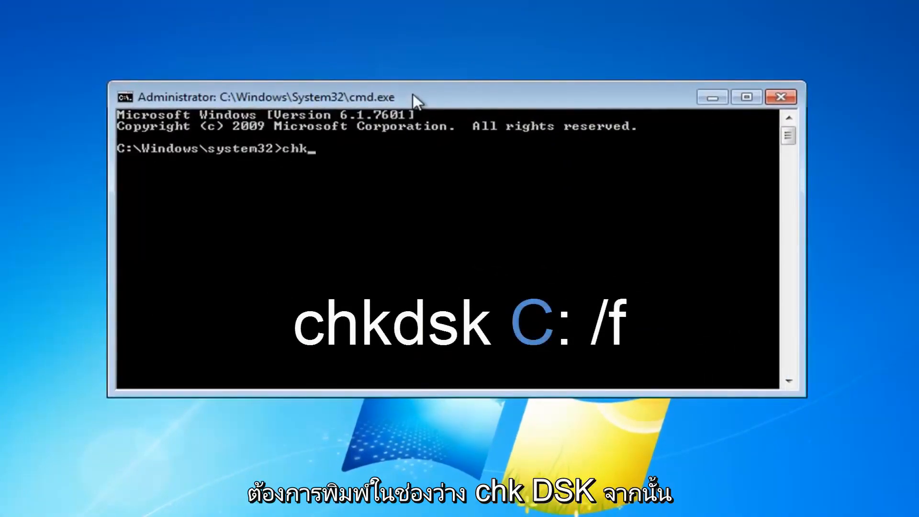
pyautogui.write('dsk')
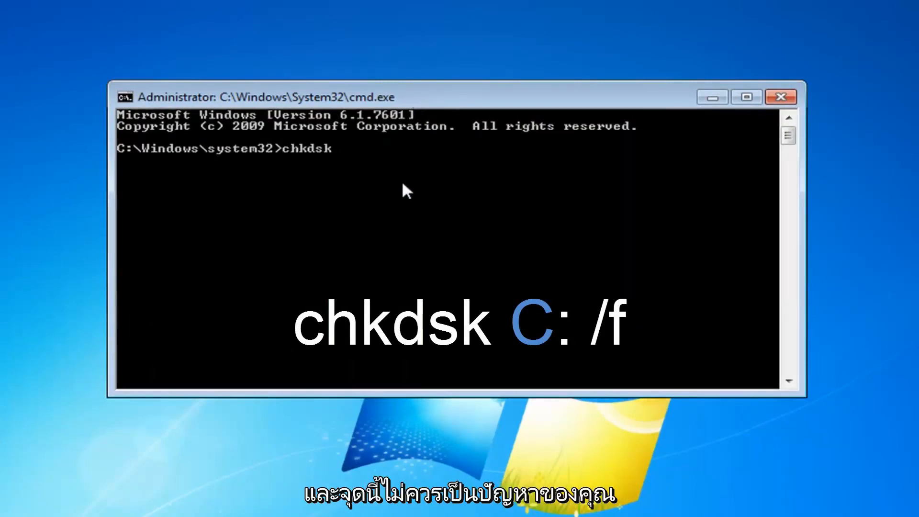
pyautogui.write('C:')
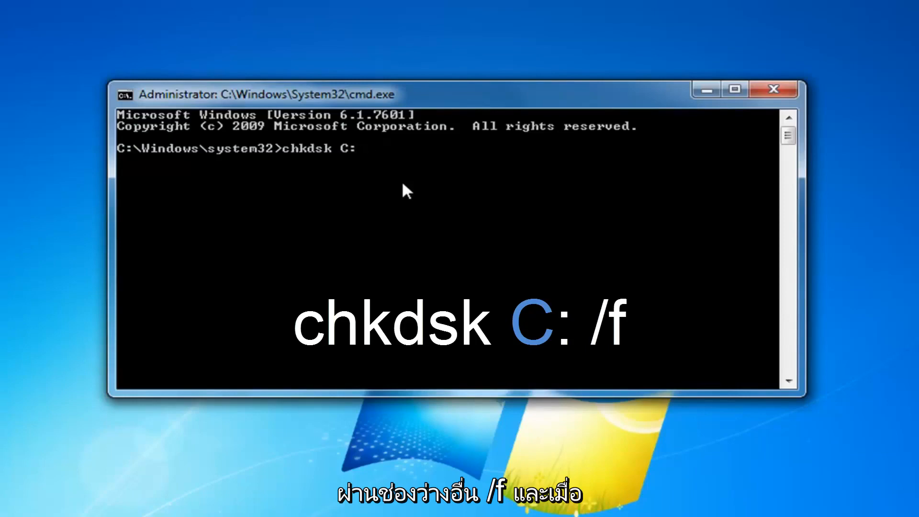
pyautogui.write('/f')
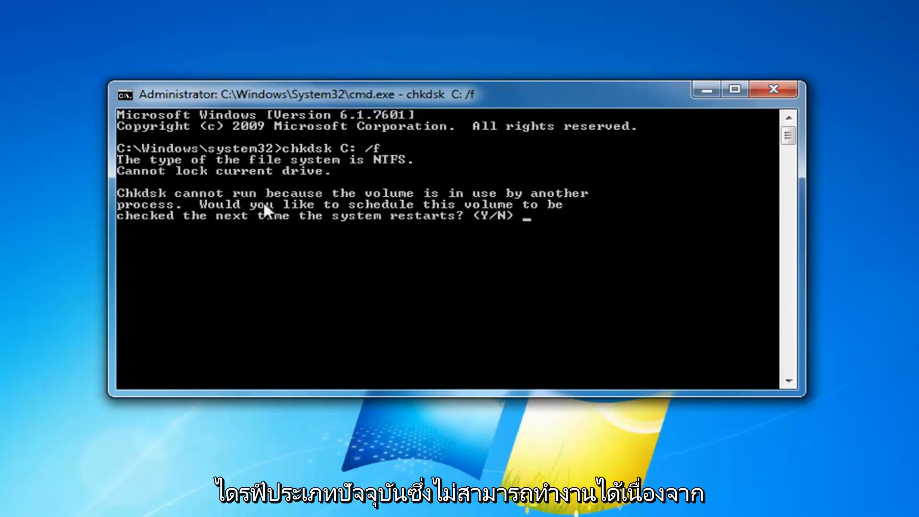
pyautogui.moveTo(361, 216)
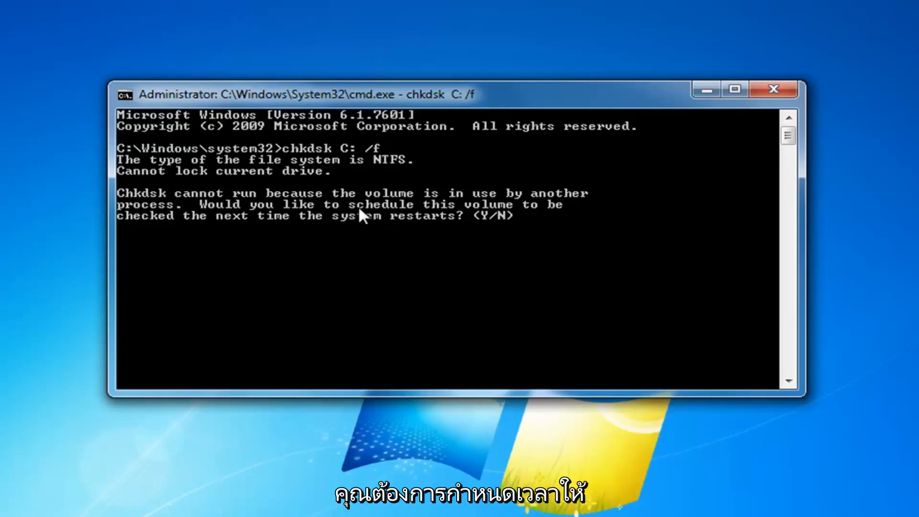
pyautogui.moveTo(319, 235)
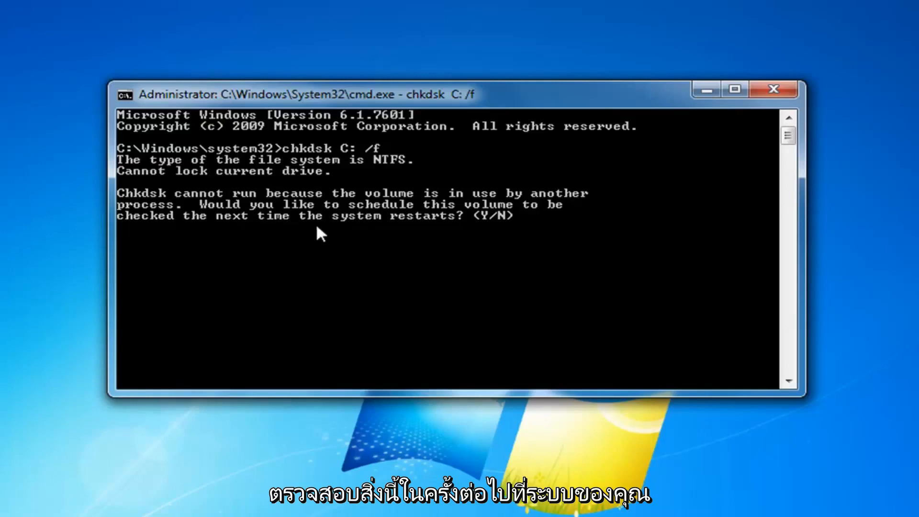
# Type 'y' at the chkdsk prompt asking to schedule the check.
pyautogui.write('y')
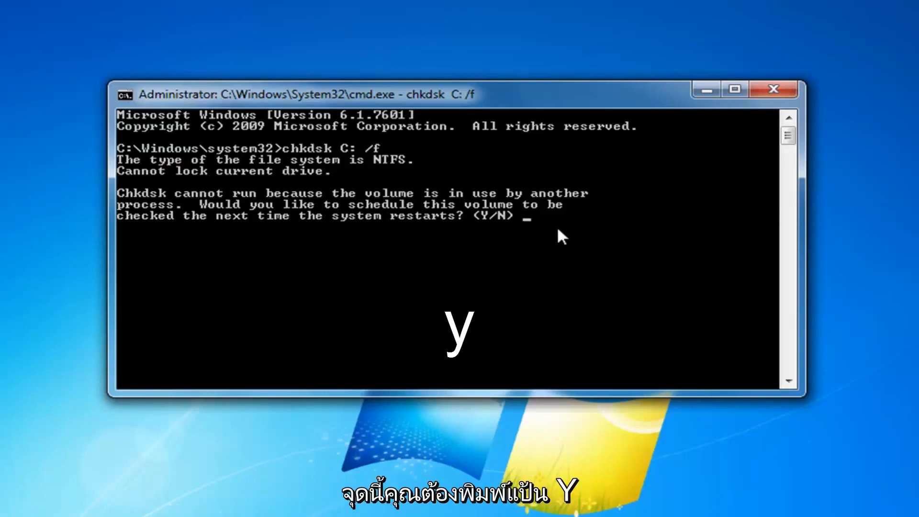
# Answer 'y' to schedule the C: volume check at next restart.
pyautogui.write('y')
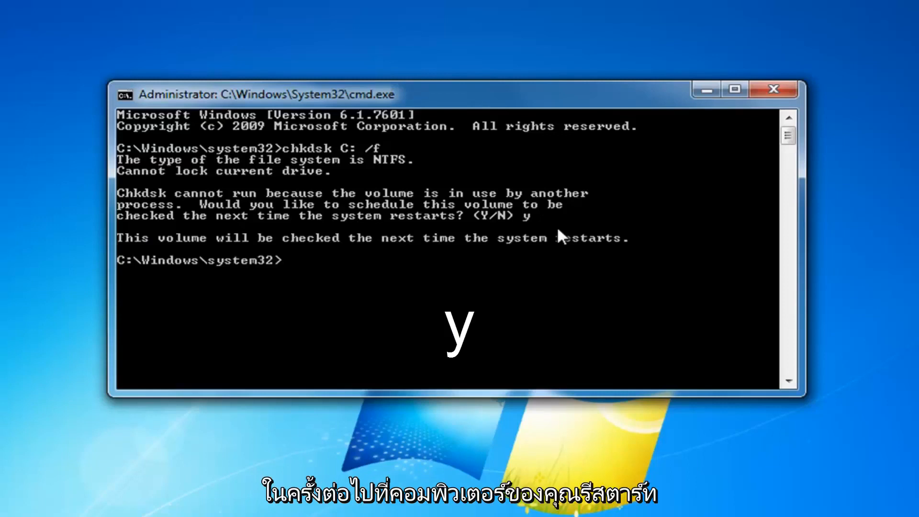
pyautogui.moveTo(590, 230)
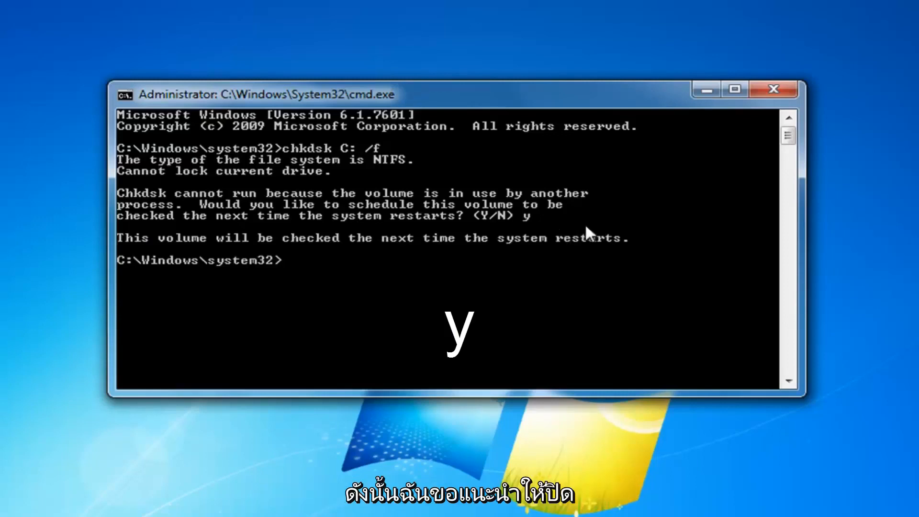
pyautogui.moveTo(639, 136)
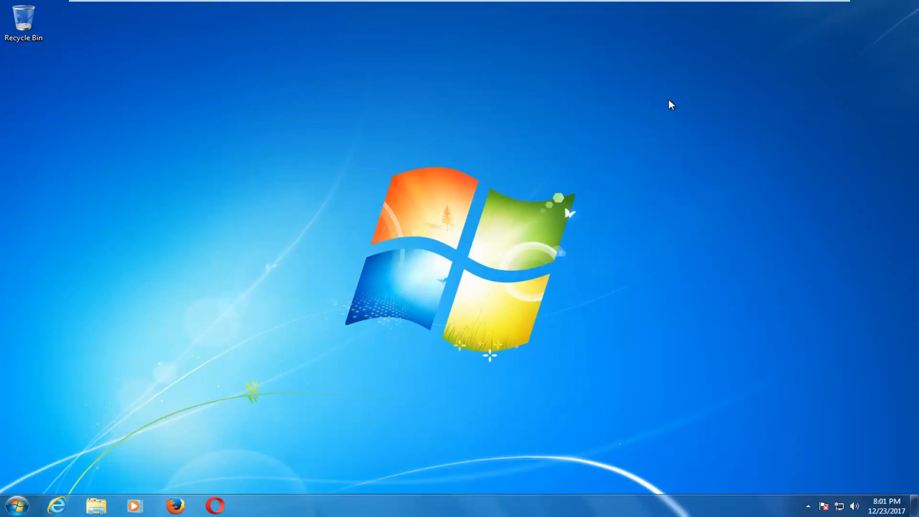
pyautogui.moveTo(63, 316)
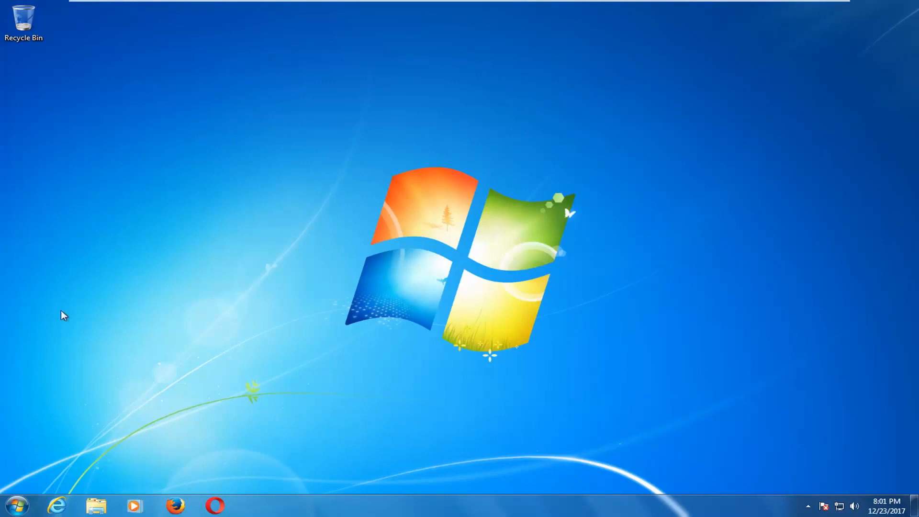
# Choose Restart from the Shut down arrow menu.
pyautogui.click(223, 476)
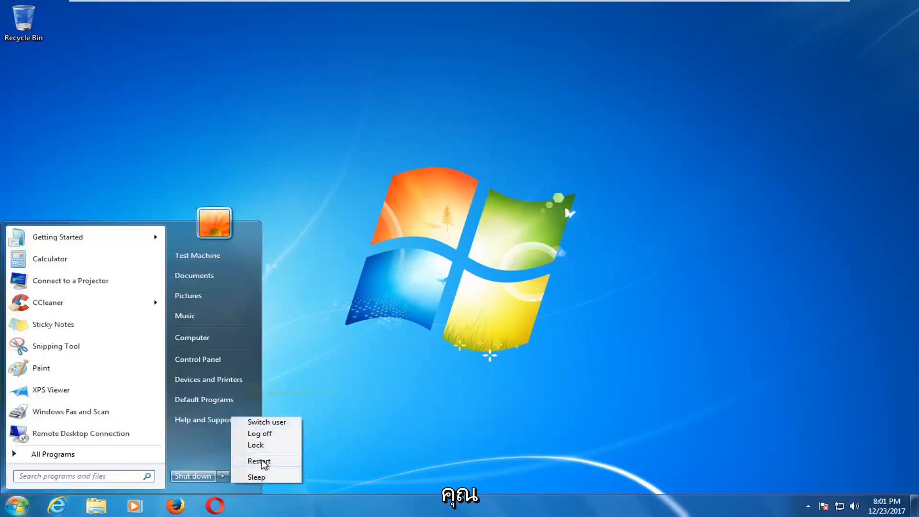
pyautogui.click(259, 460)
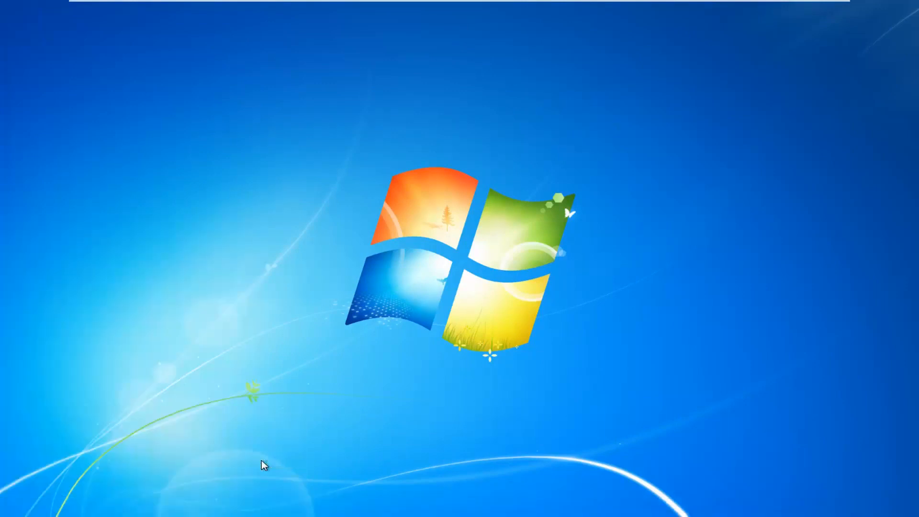